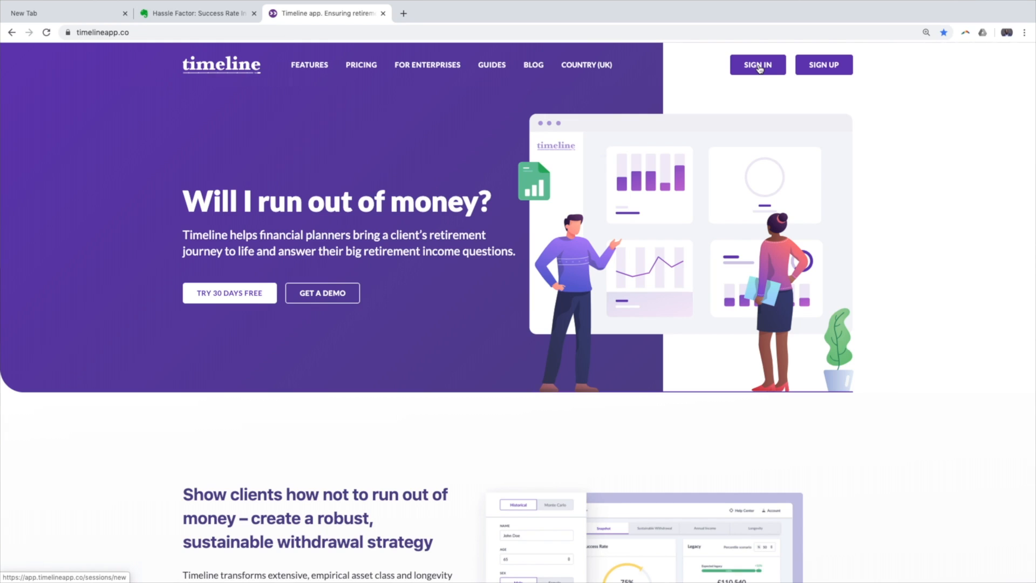
Step: Sign in with the saved credentials to reach the eleven-client list
left_click(757, 64)
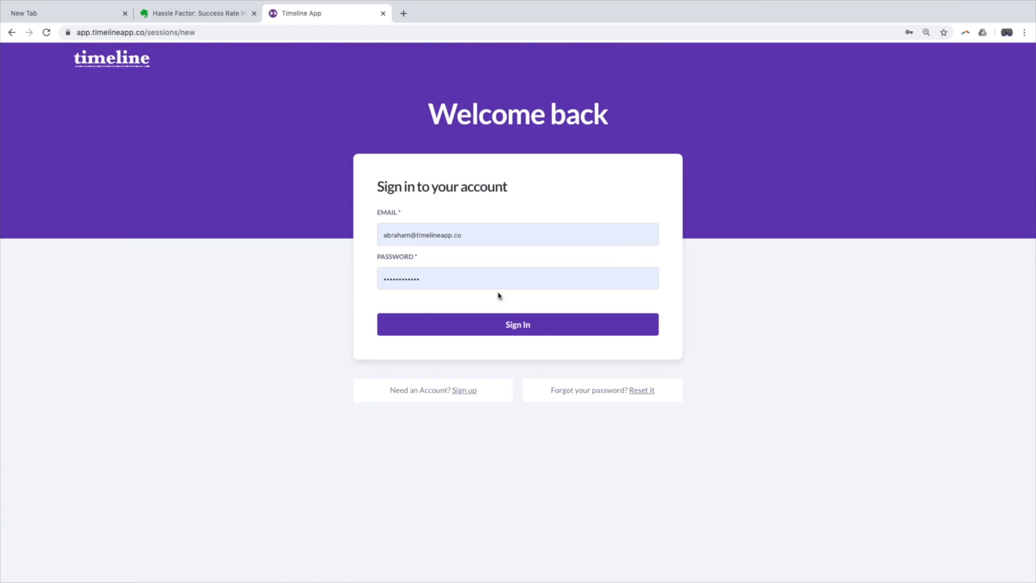
left_click(516, 324)
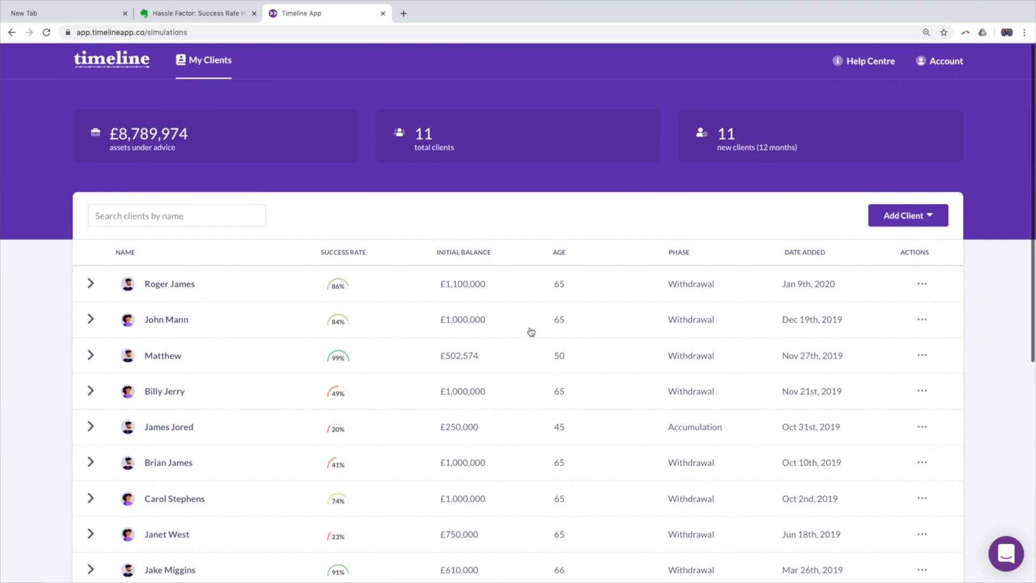
scroll("down", 3)
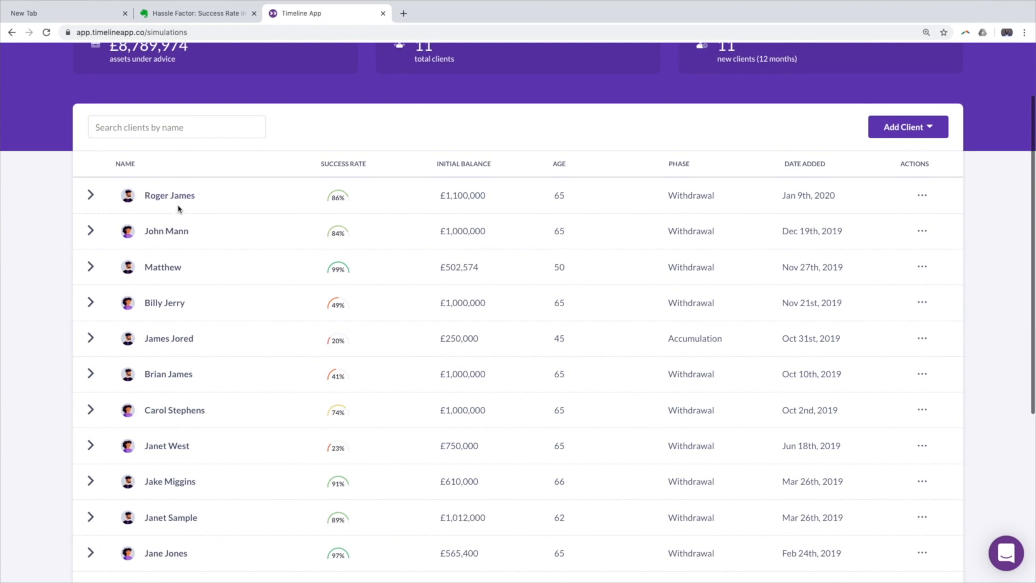
left_click(91, 195)
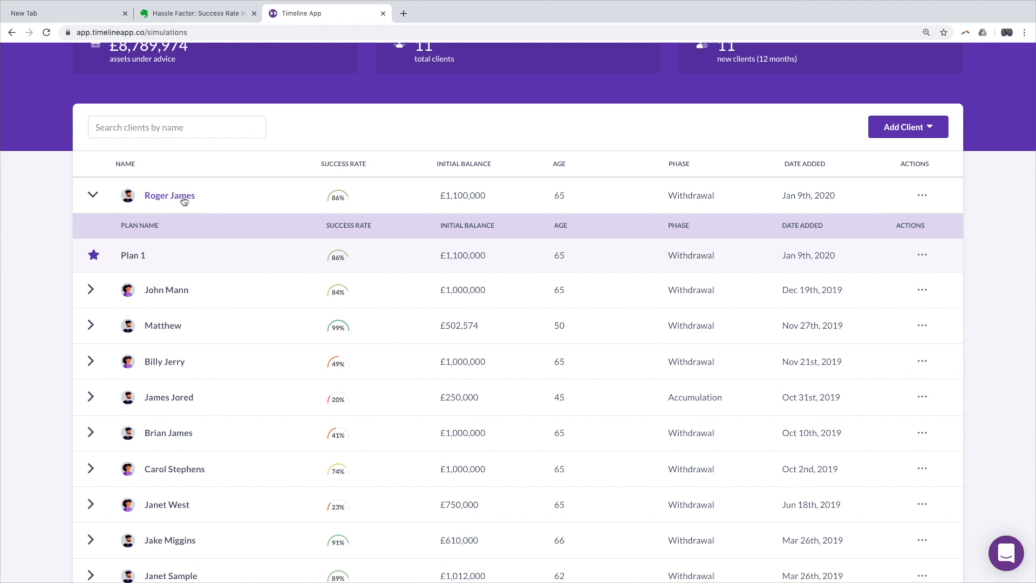
left_click(169, 195)
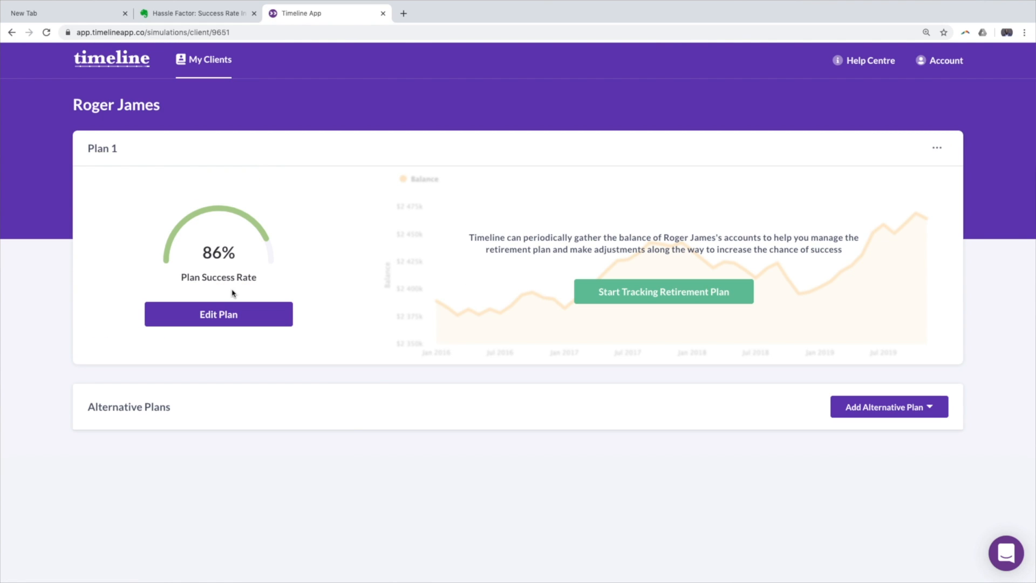
left_click(218, 314)
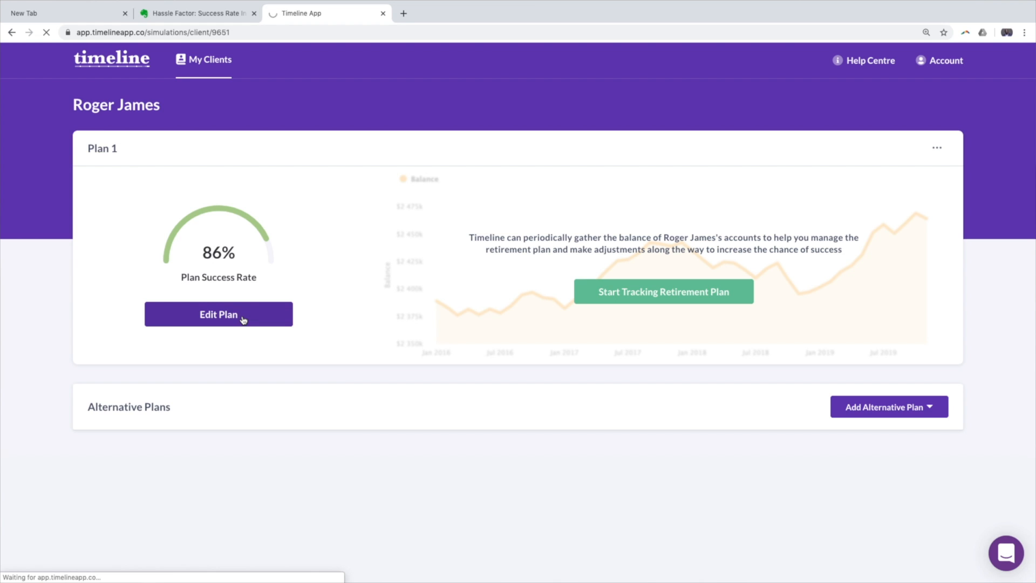
Step: Load Plan 1's edit page and reach the Required Income (Yearly) field of £50,000
left_click(217, 314)
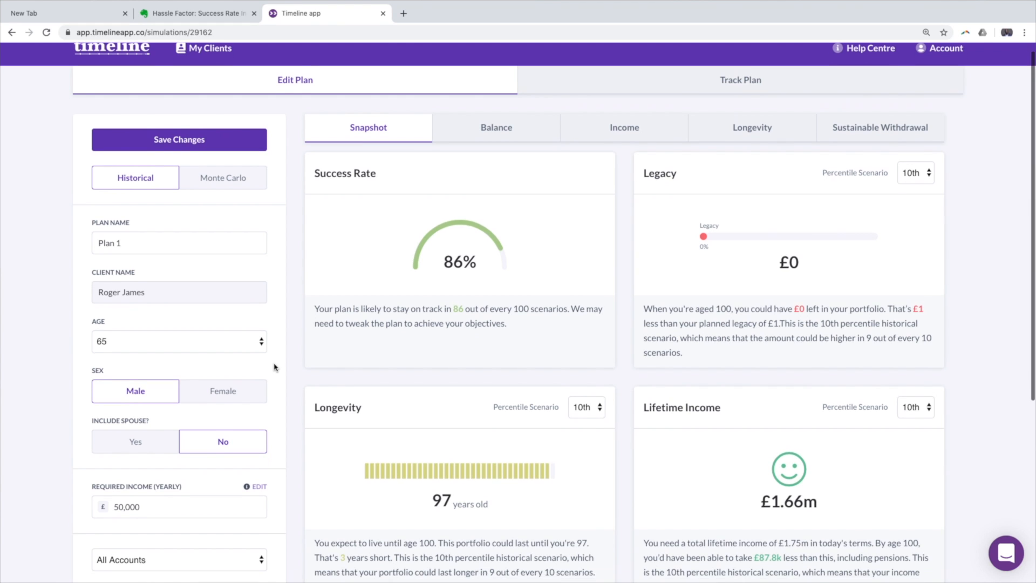
scroll("down", 3)
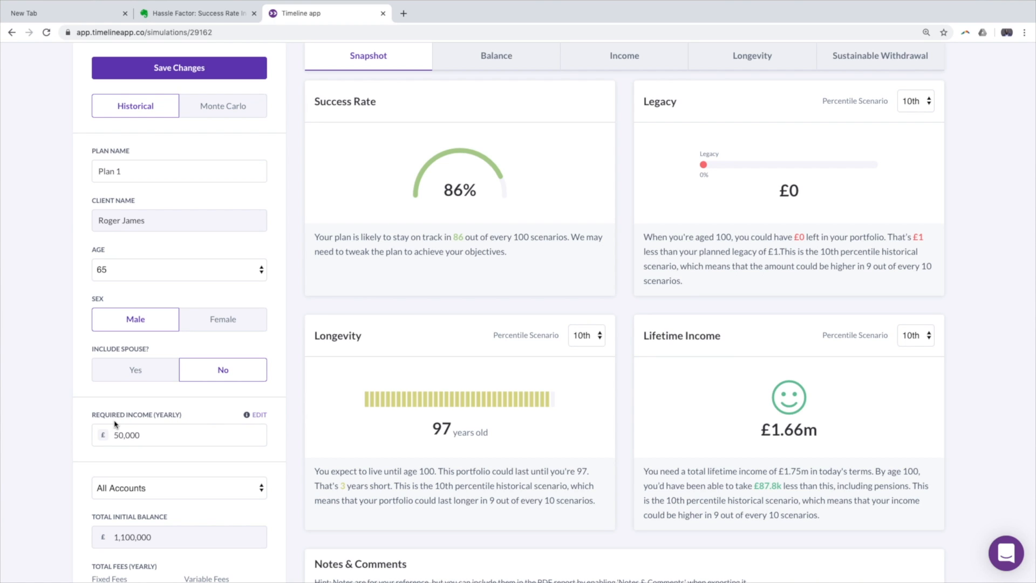
mouse_move(144, 423)
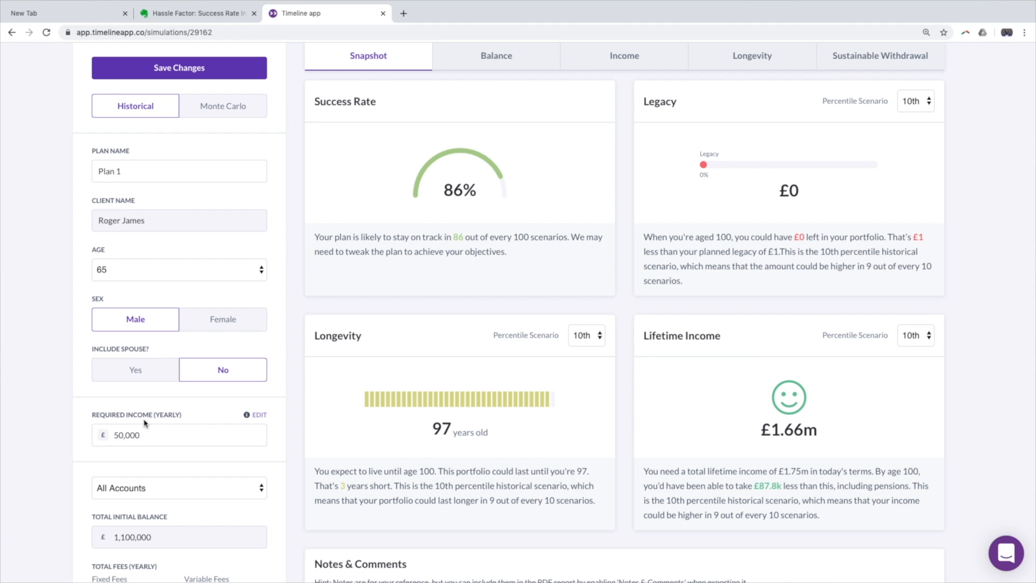
mouse_move(258, 419)
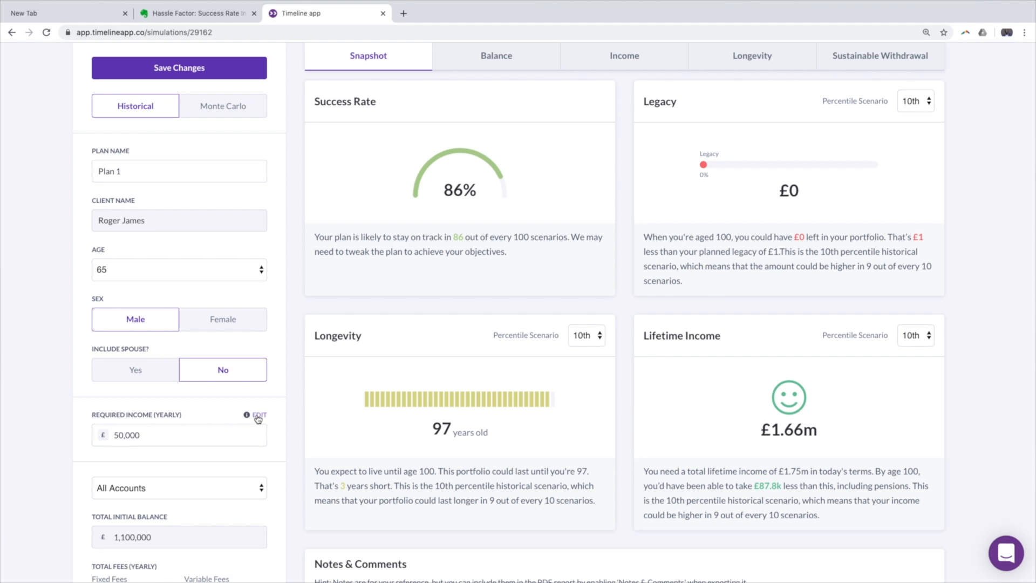
Step: Bring up the Scaled Income Withdrawal dialog showing £50,000 yearly from age 65 onwards
left_click(260, 414)
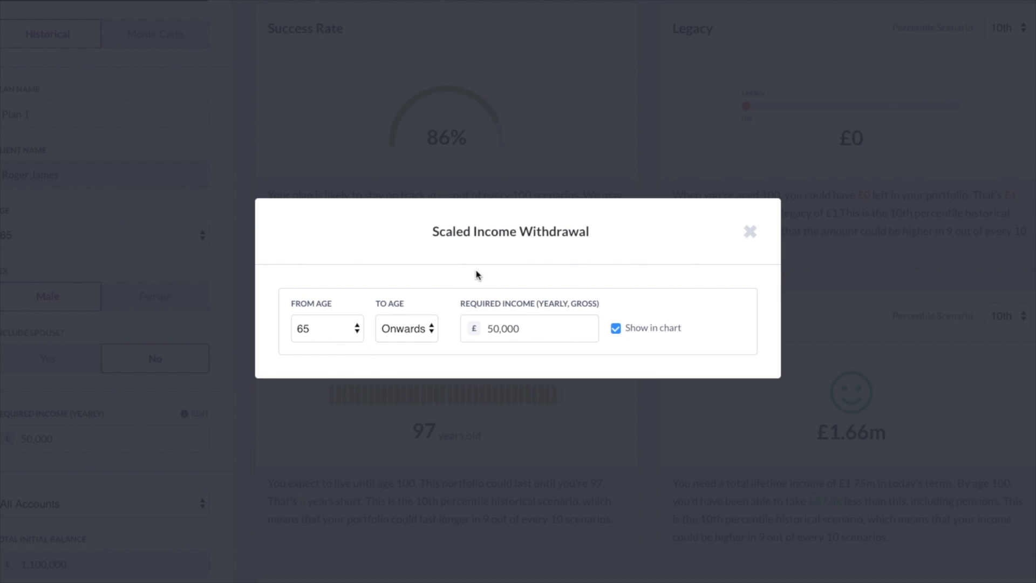
mouse_move(407, 301)
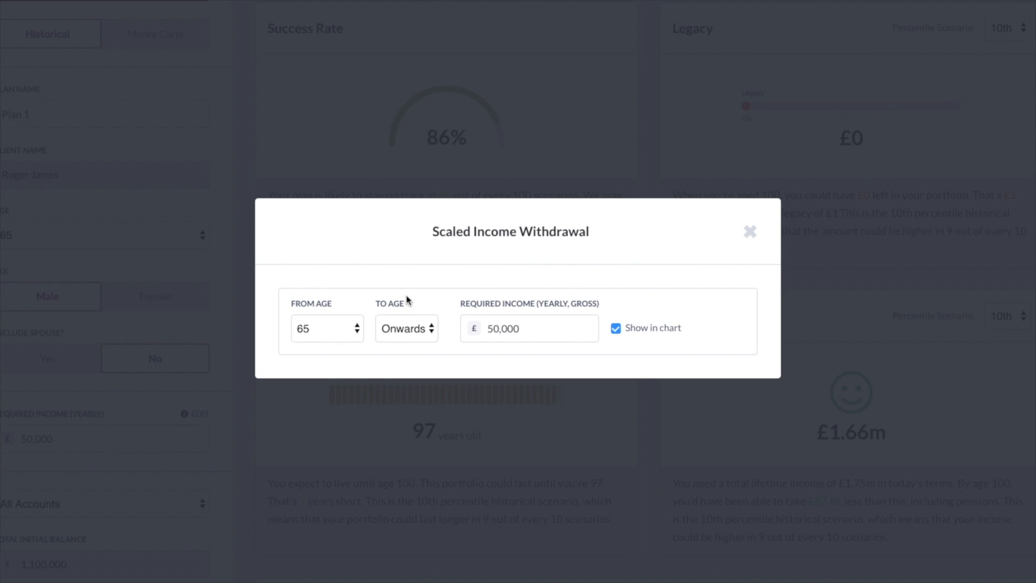
scroll("down", 3)
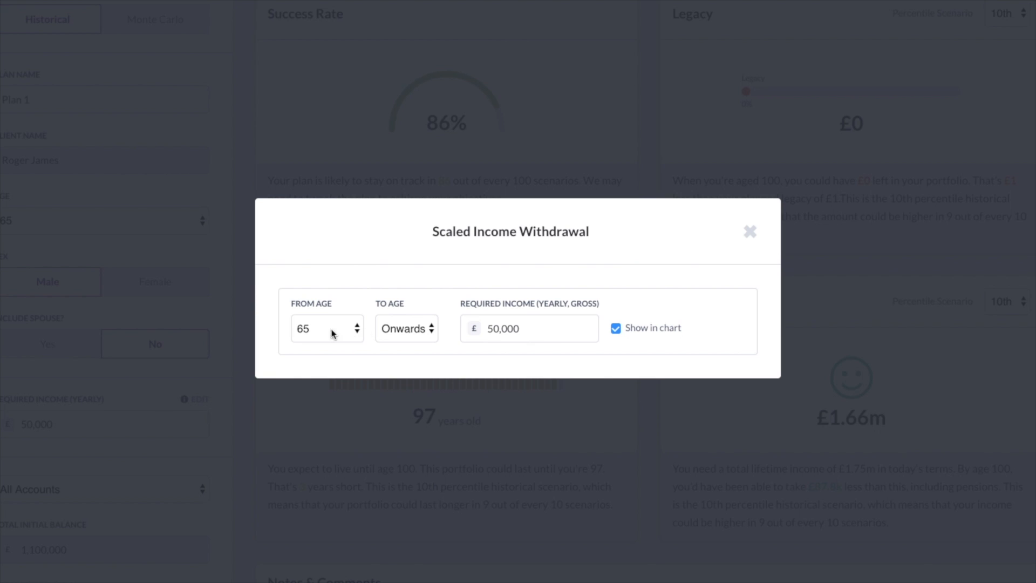
mouse_move(410, 334)
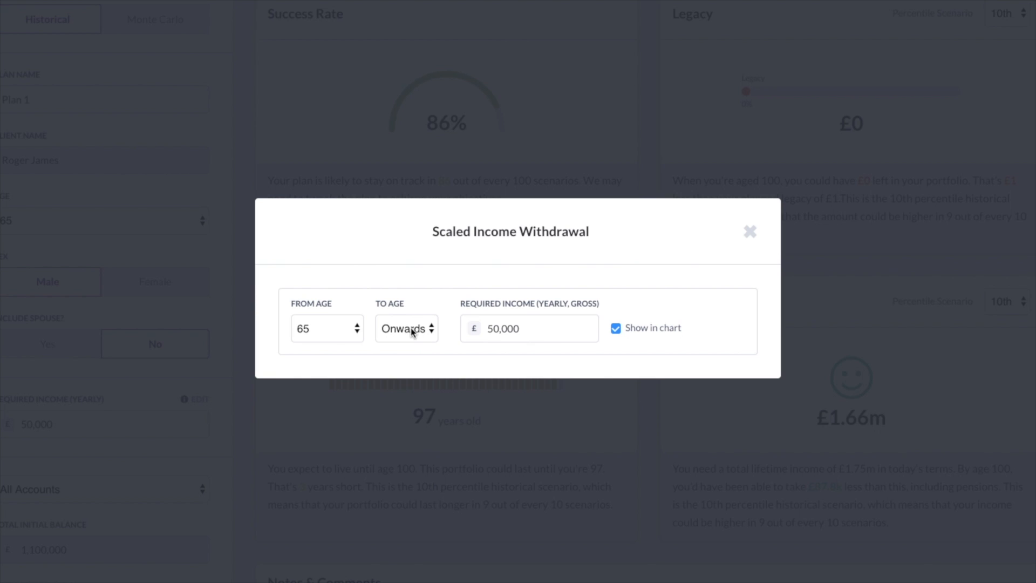
mouse_move(411, 333)
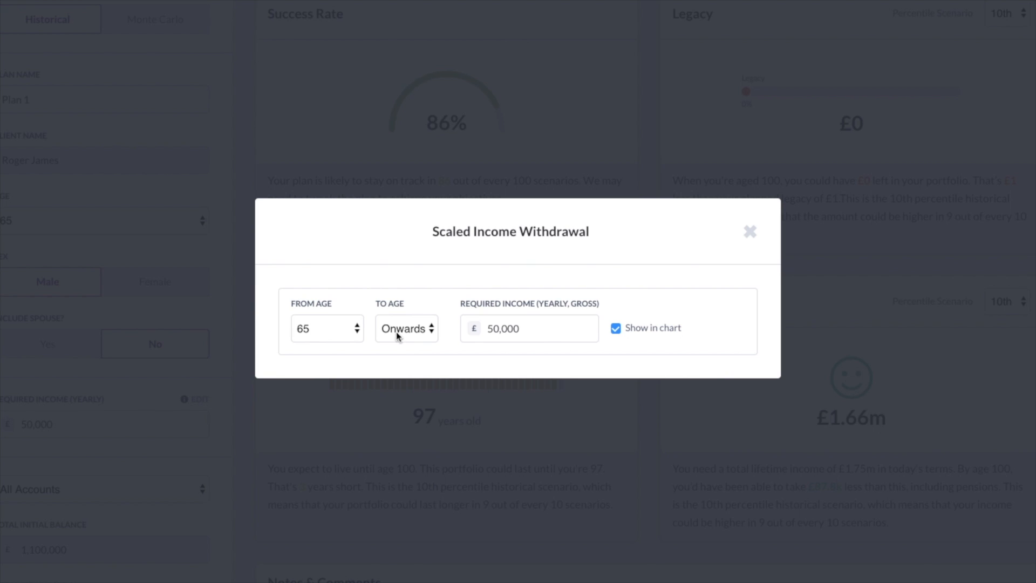
mouse_move(404, 350)
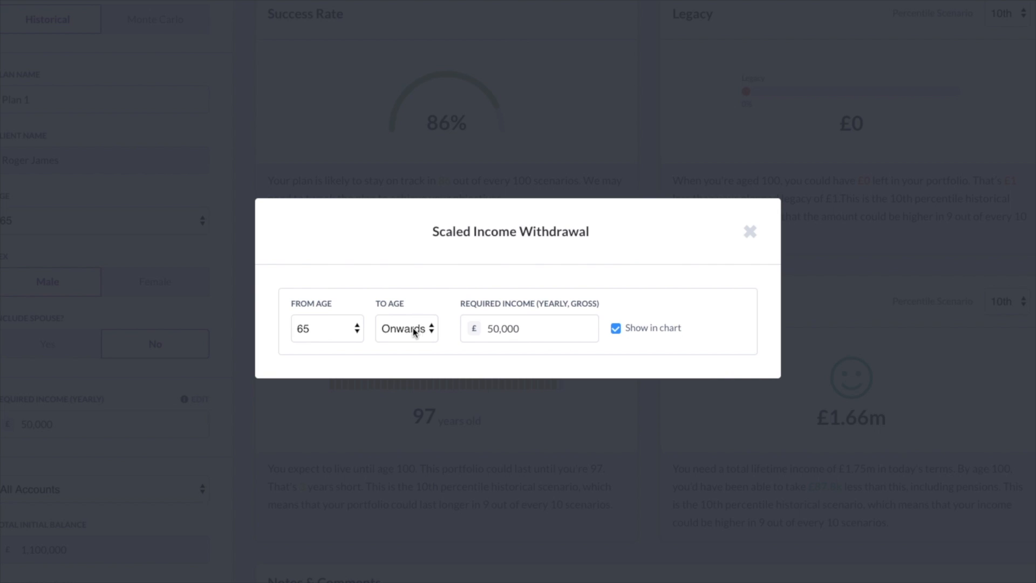
Step: End the first phase at age 69 and give the age 70 onwards phase £40,000 income
left_click(406, 328)
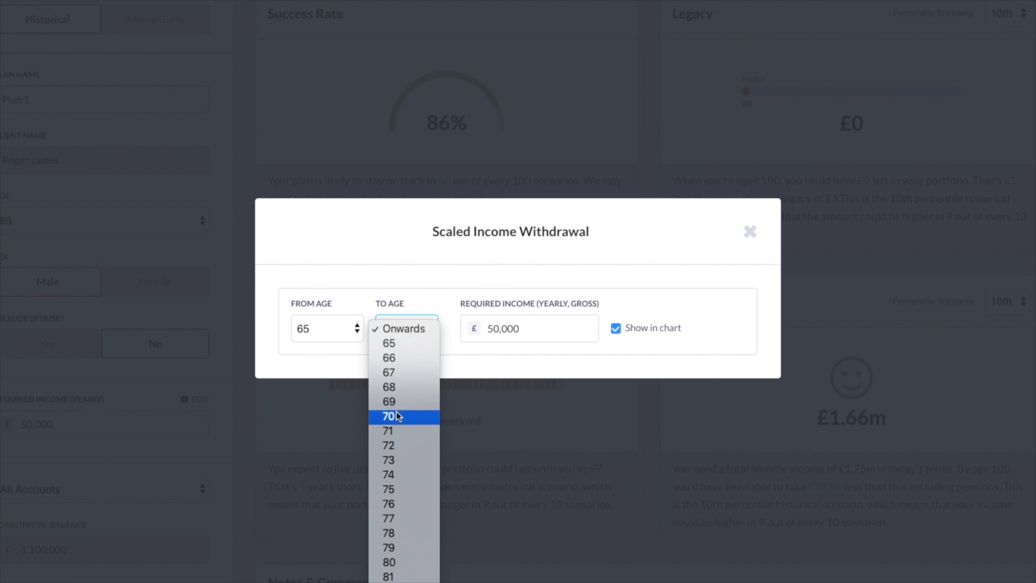
left_click(389, 401)
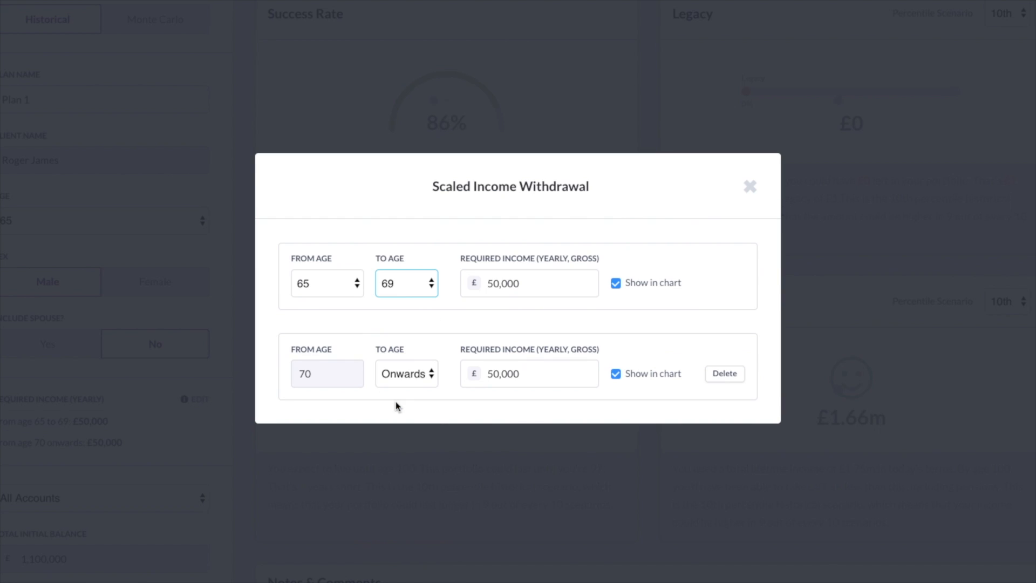
mouse_move(472, 326)
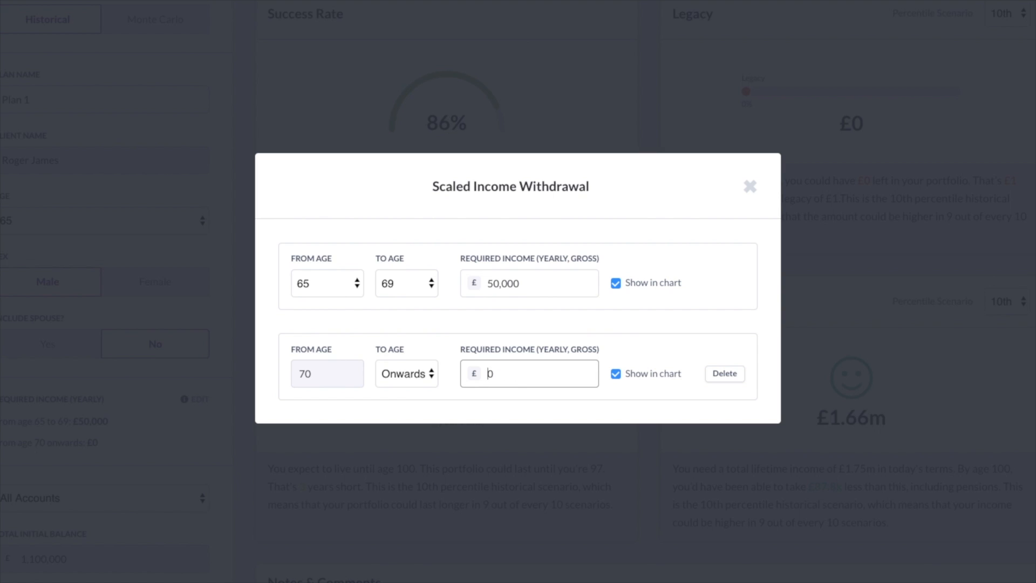
type("4,000")
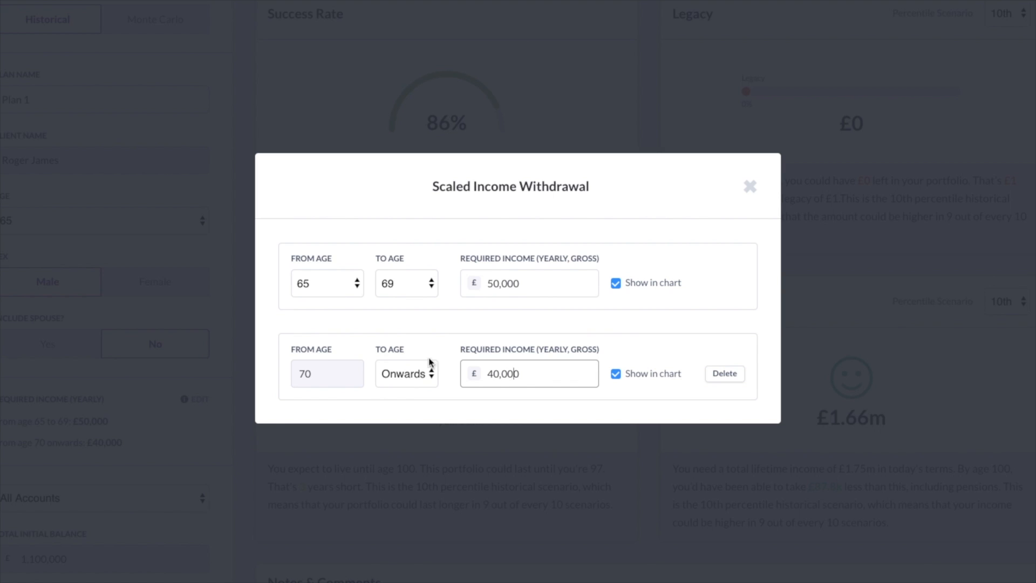
mouse_move(431, 381)
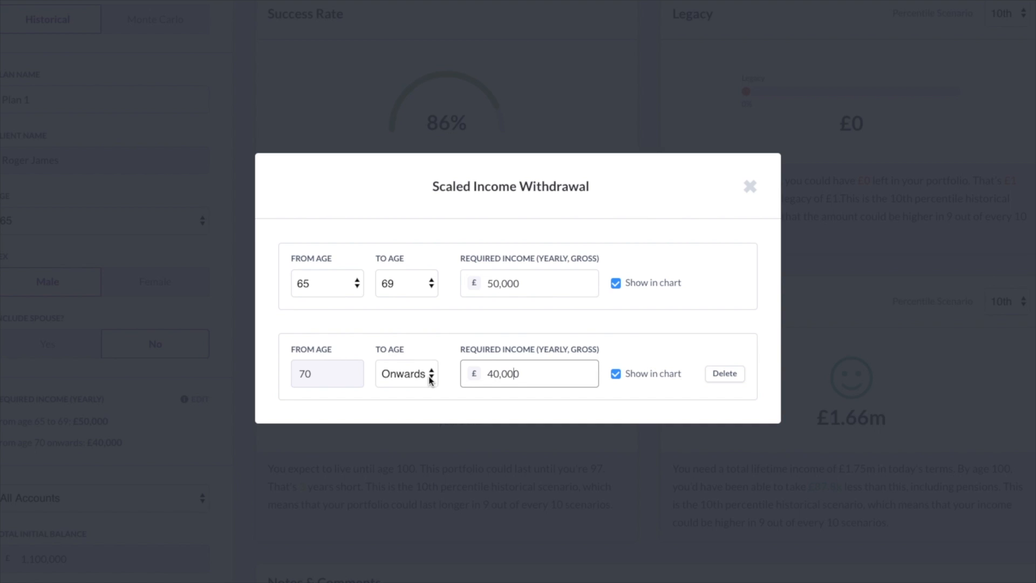
Step: End the age-70 phase at 74 and make age 75 a one-year phase at £90,000
left_click(406, 374)
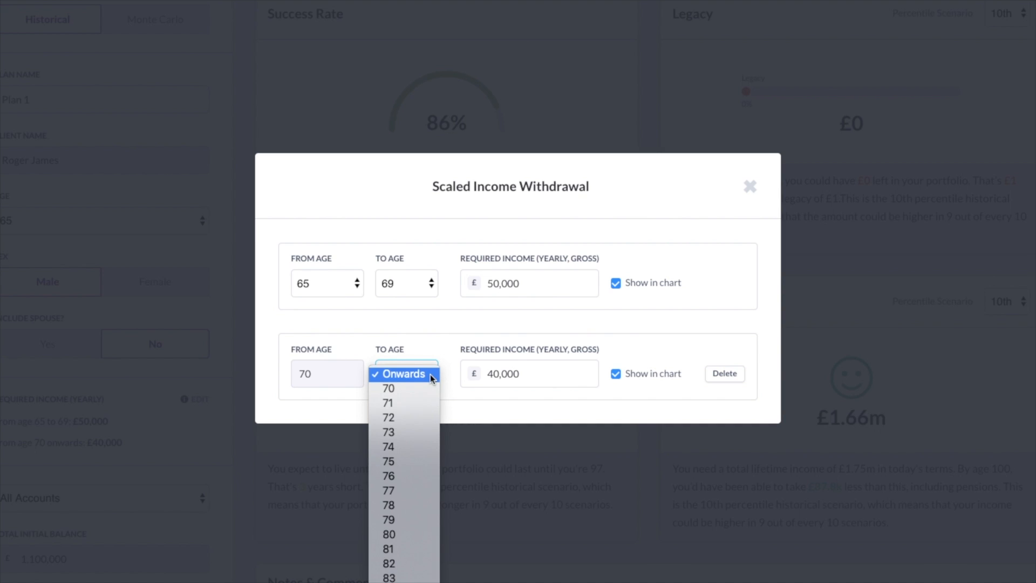
mouse_move(404, 460)
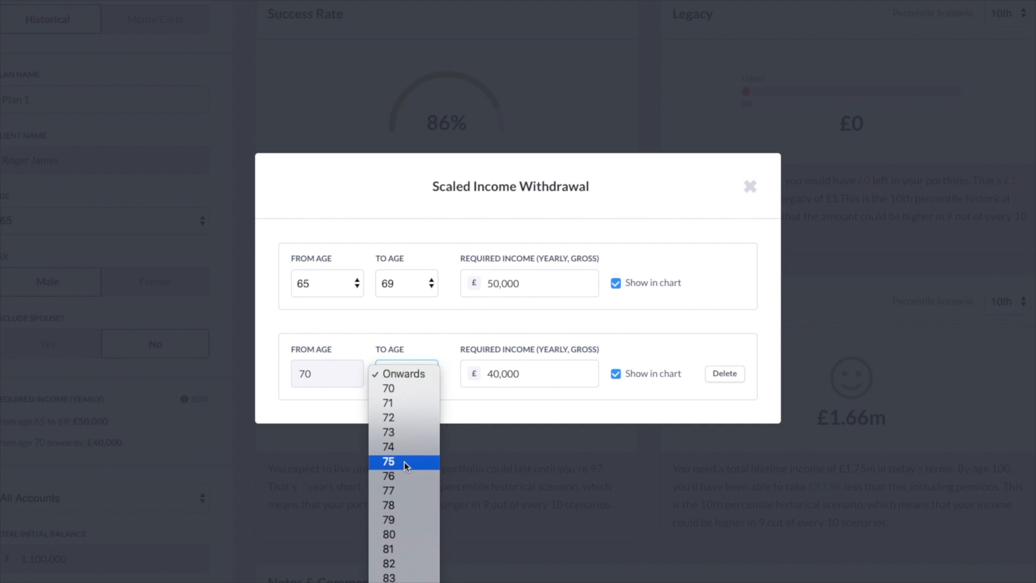
mouse_move(403, 446)
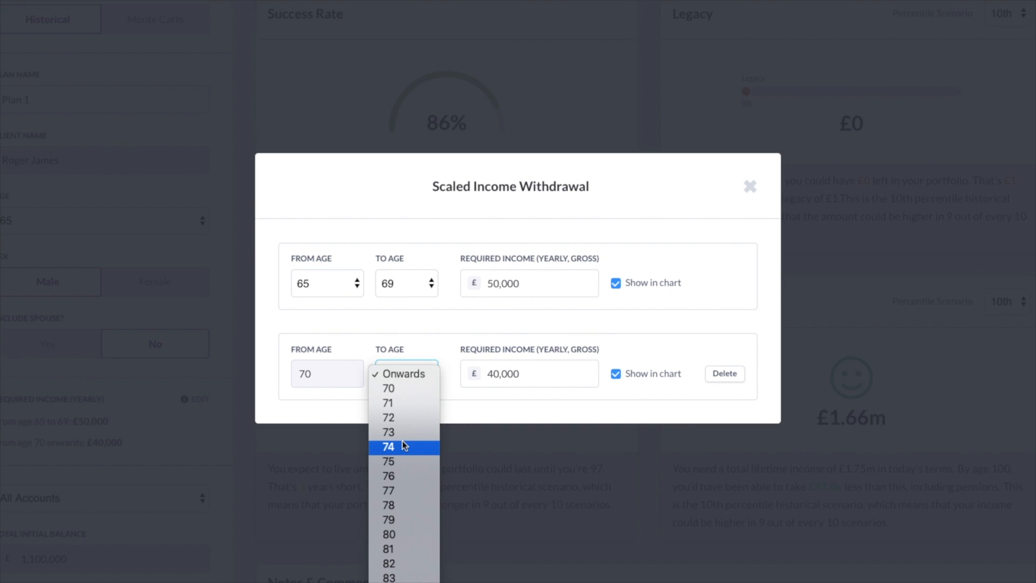
left_click(389, 446)
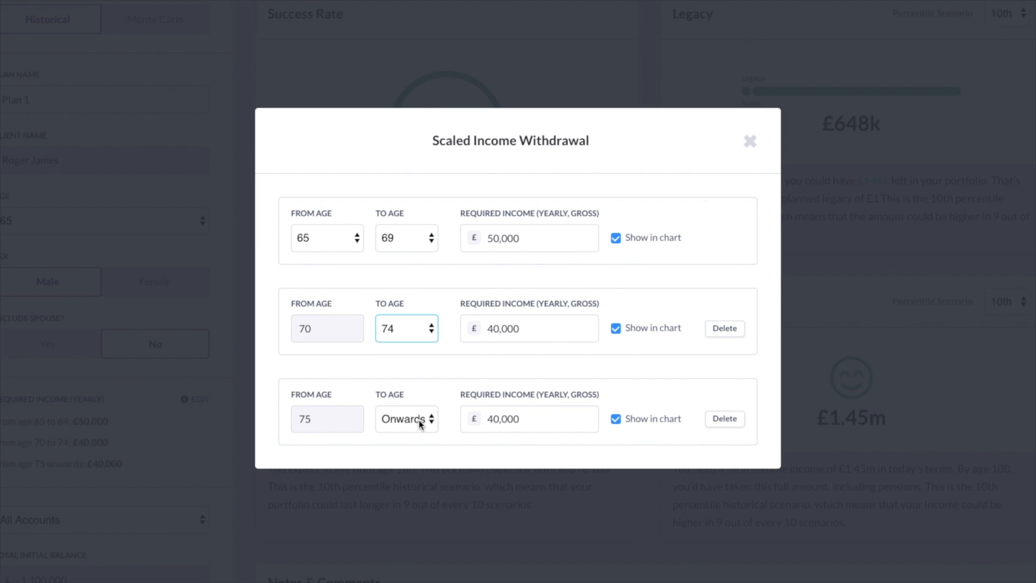
left_click(407, 419)
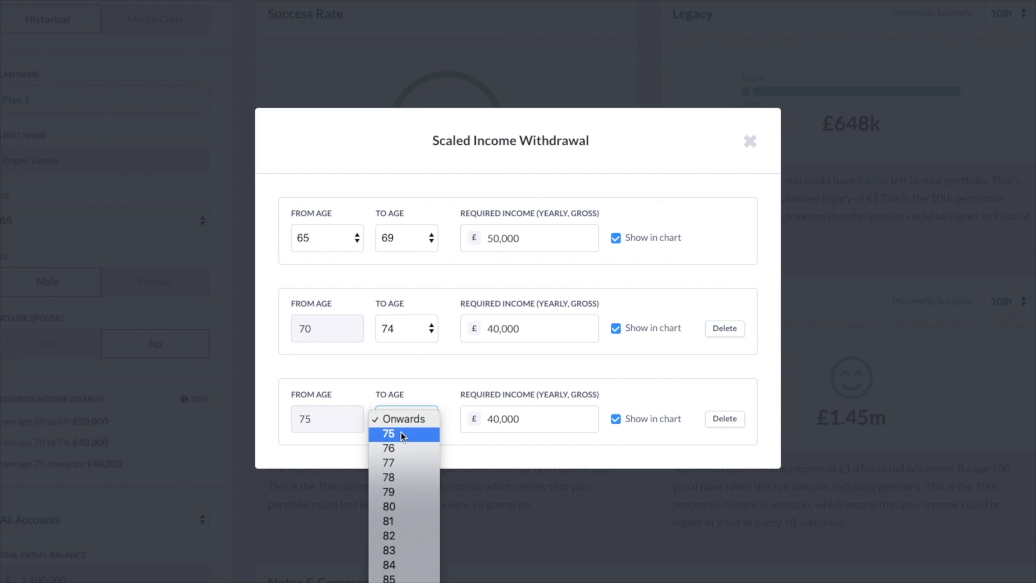
left_click(389, 434)
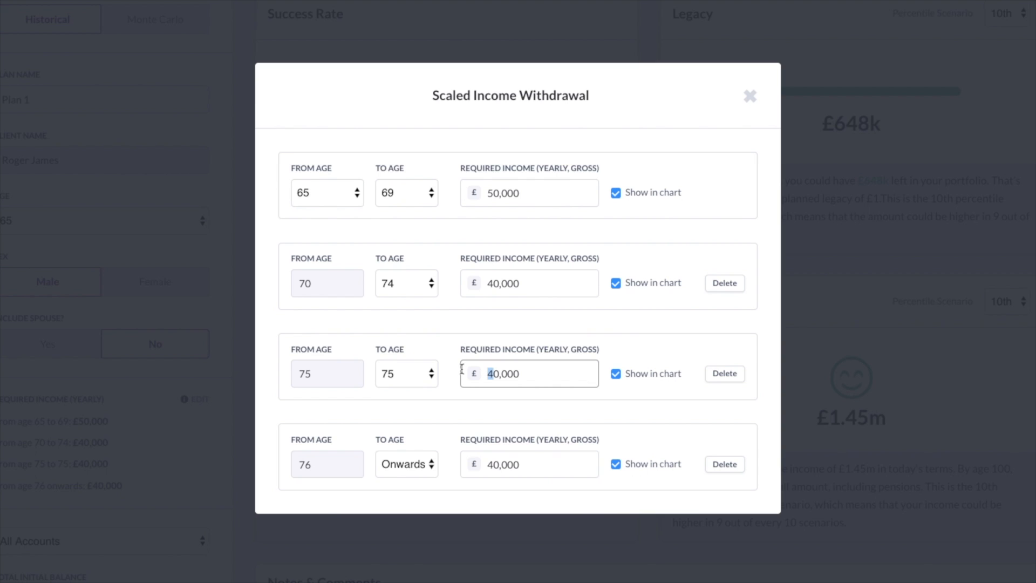
type("90,000")
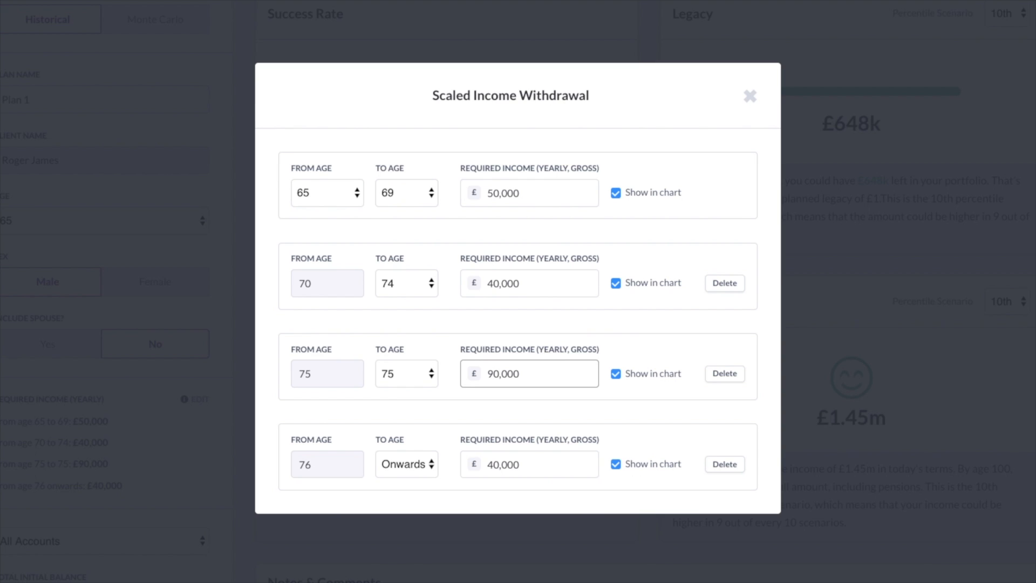
mouse_move(540, 398)
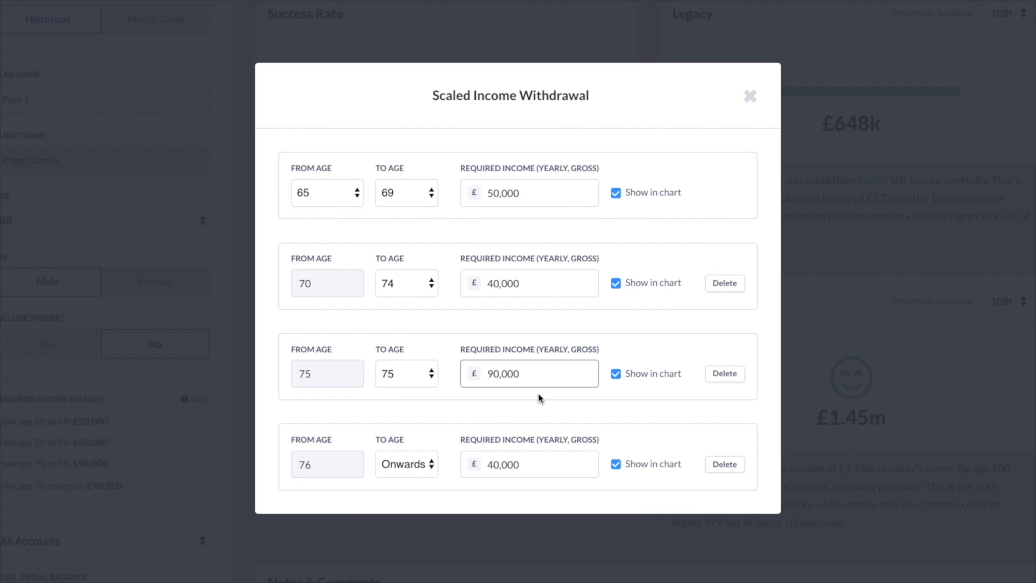
mouse_move(551, 436)
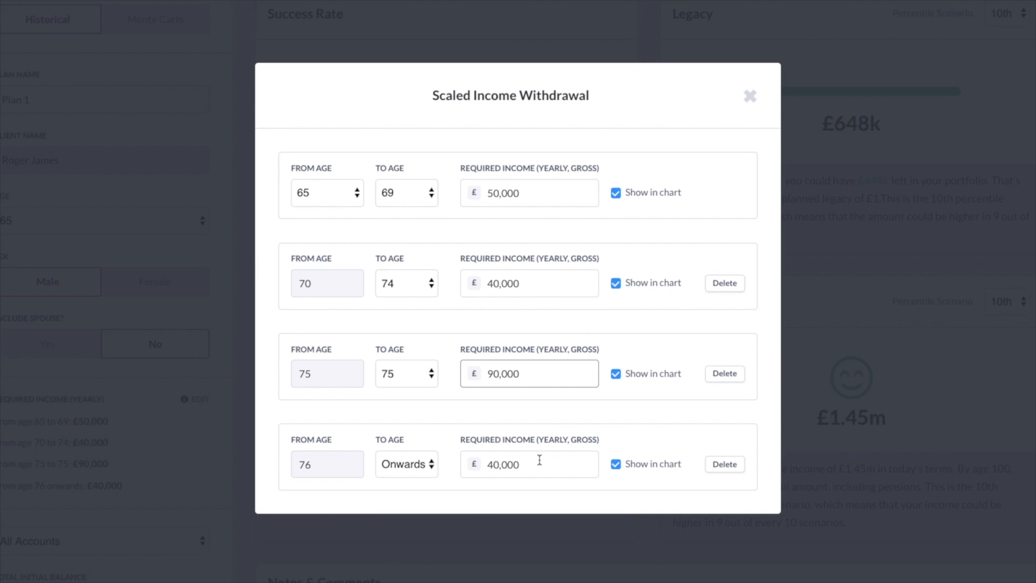
mouse_move(436, 464)
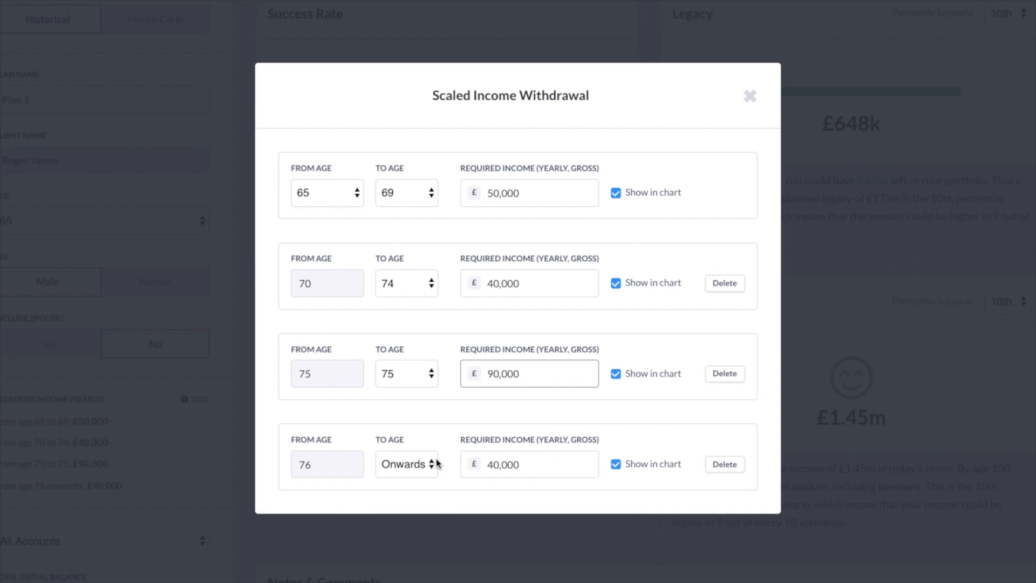
Step: Show the end-age choices for the age-76 withdrawal phase
left_click(405, 464)
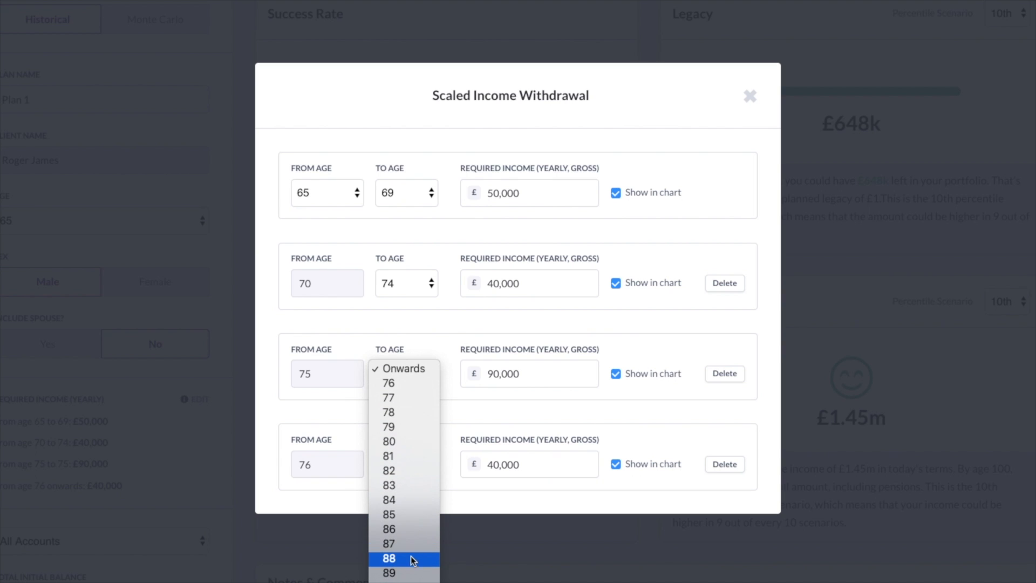
mouse_move(407, 529)
type("60,000")
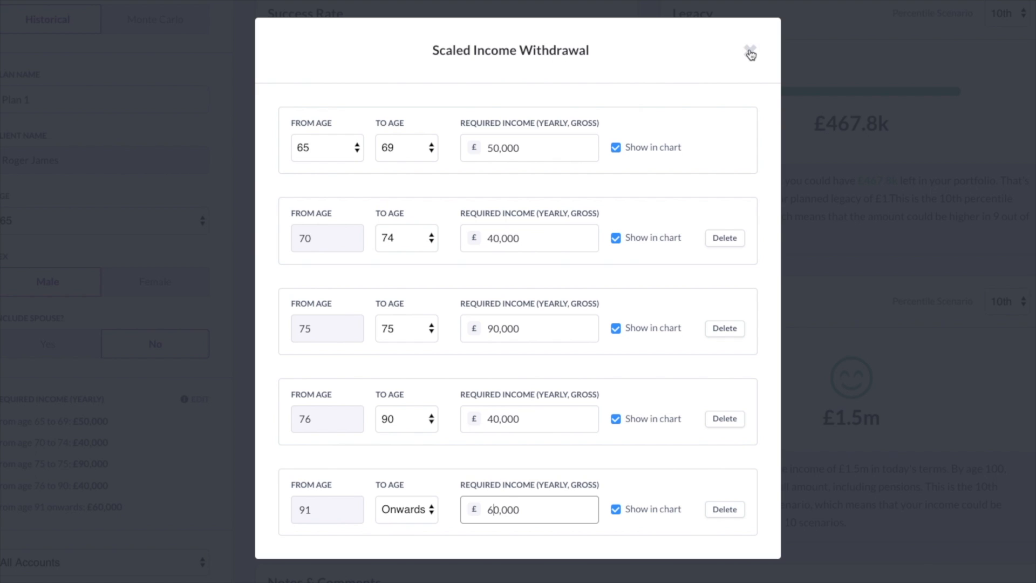
Step: Close the withdrawal editor and review the snapshot showing the five-phase plan at 98% success
left_click(750, 53)
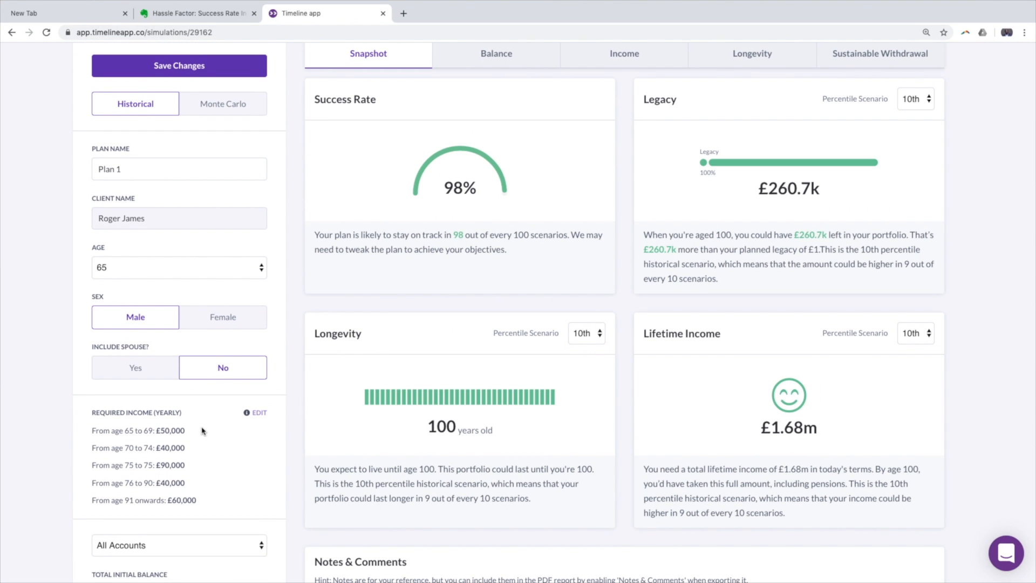
mouse_move(276, 460)
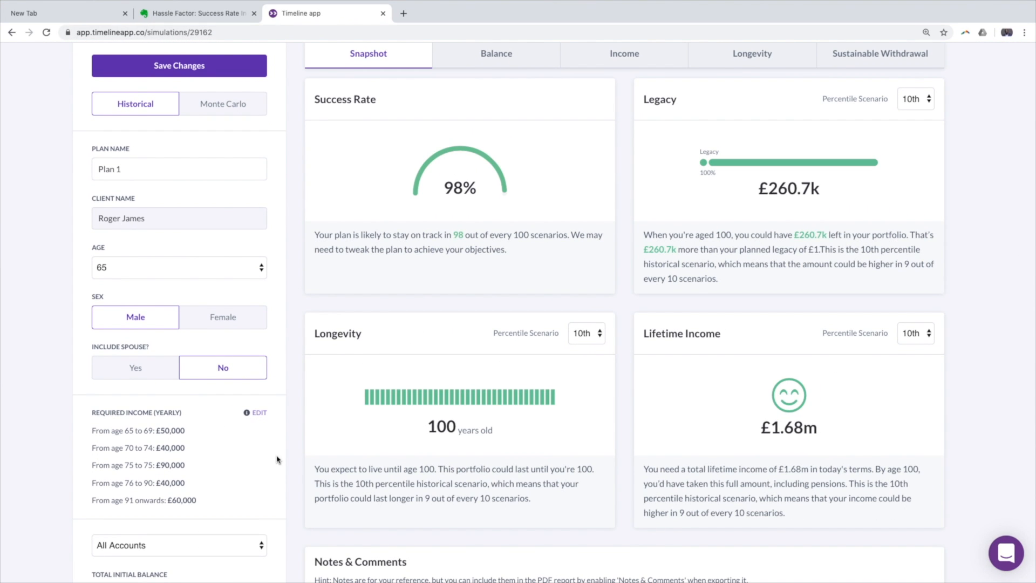
scroll("down", 3)
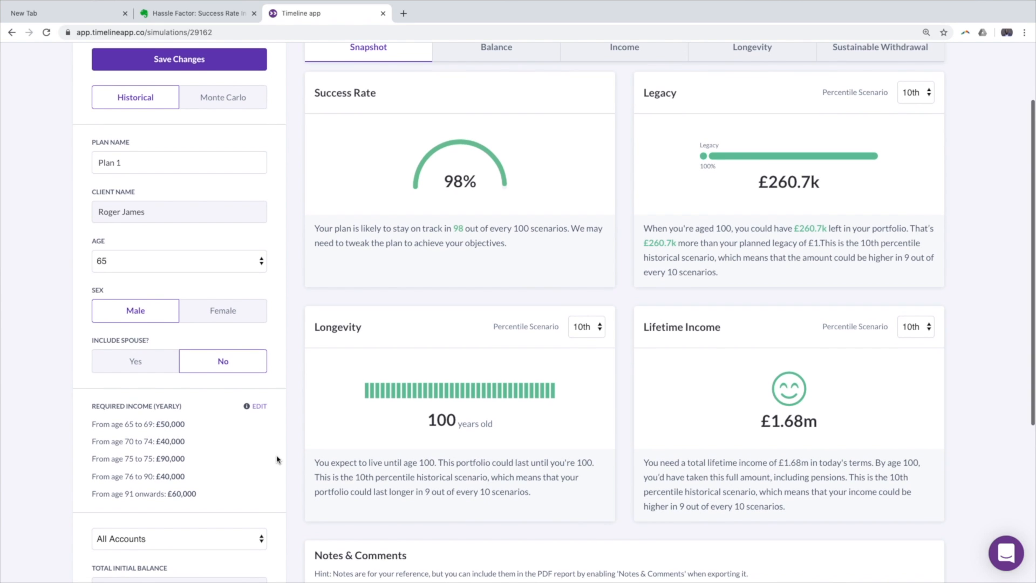
scroll("down", 3)
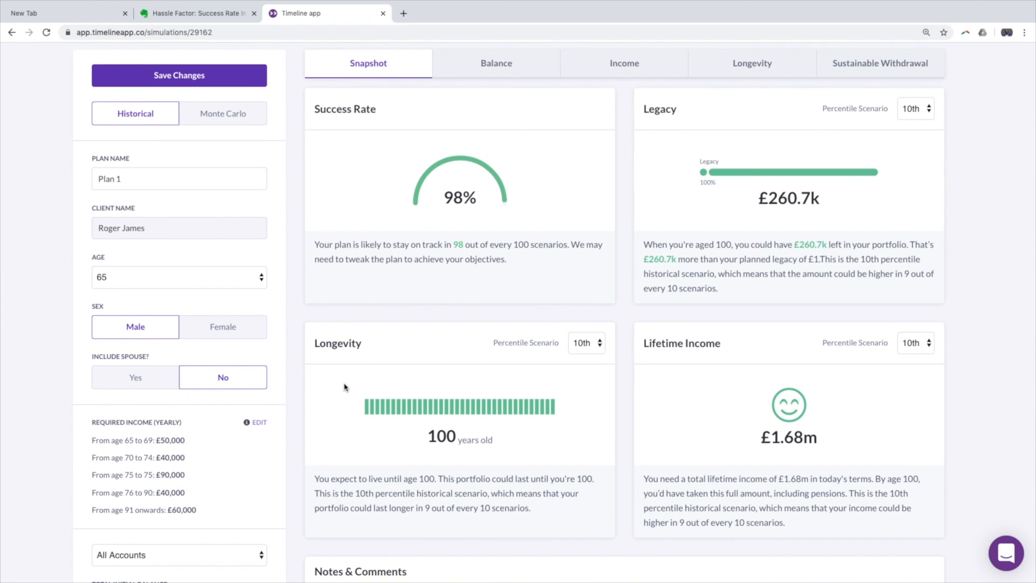